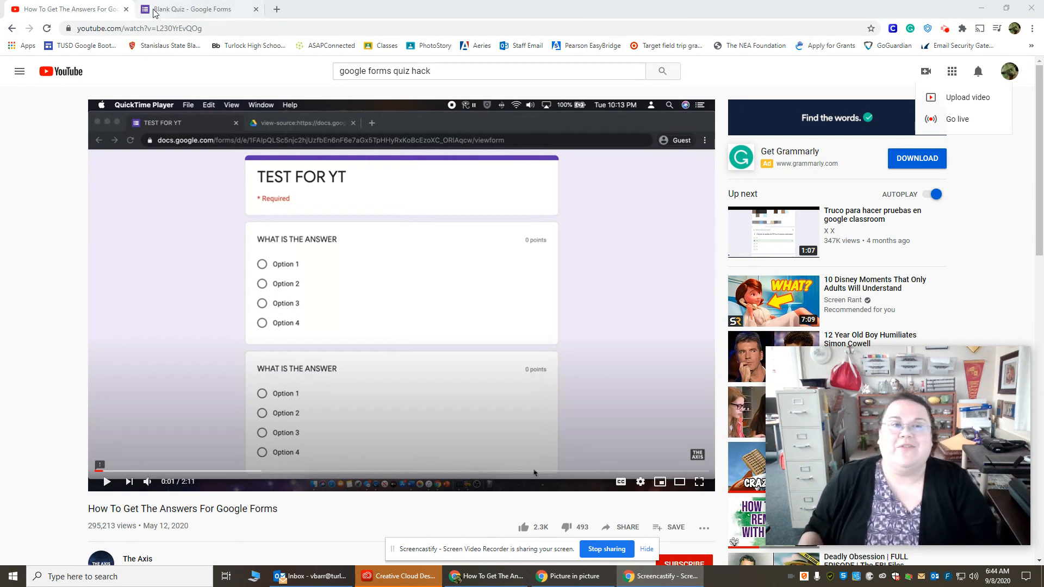
Step: Switch from the YouTube video to the Research Paper Quiz form editor
{"action": "left_click", "coordinate": [195, 8]}
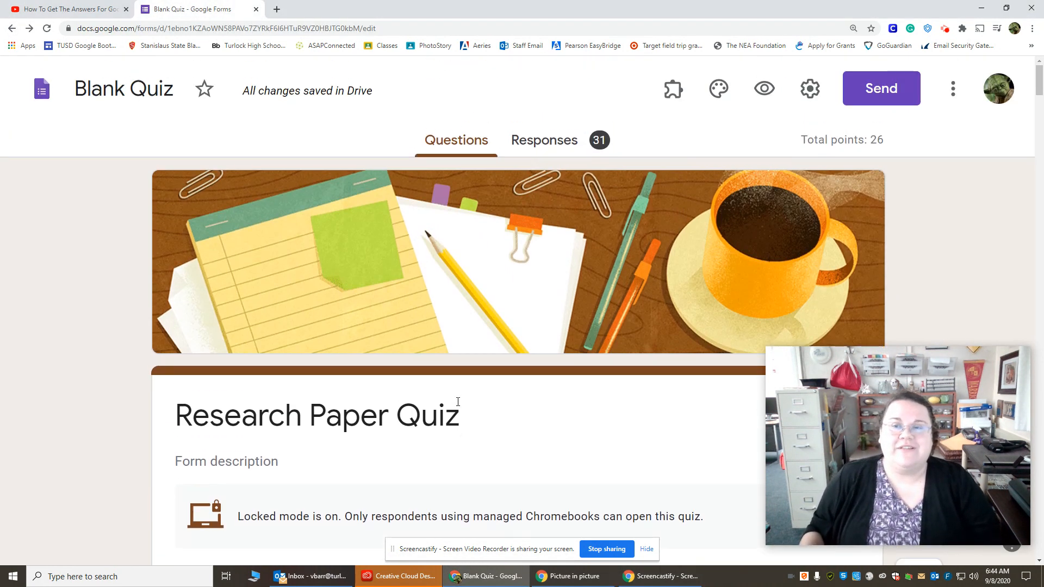
Step: Set the quiz to release grades after manual review with missed questions and correct answers hidden, and save
{"action": "left_click", "coordinate": [809, 88]}
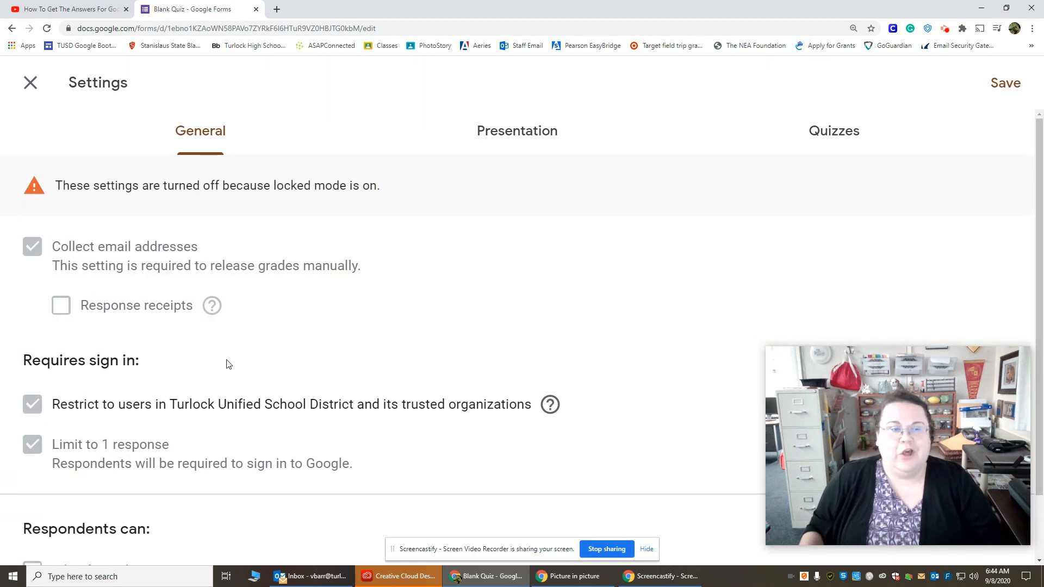
{"action": "left_click", "coordinate": [834, 130]}
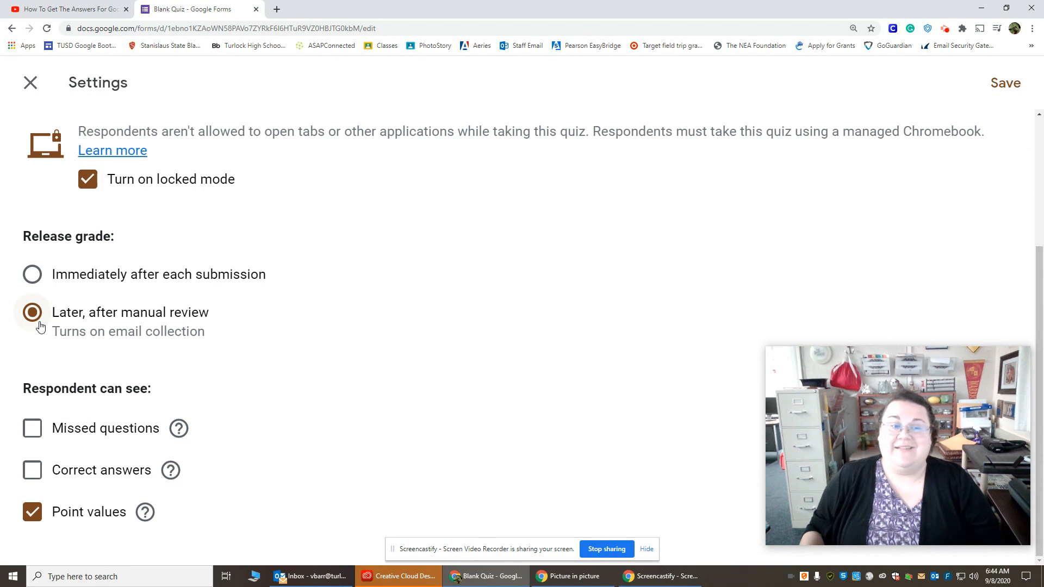
{"action": "mouse_move", "coordinate": [105, 420]}
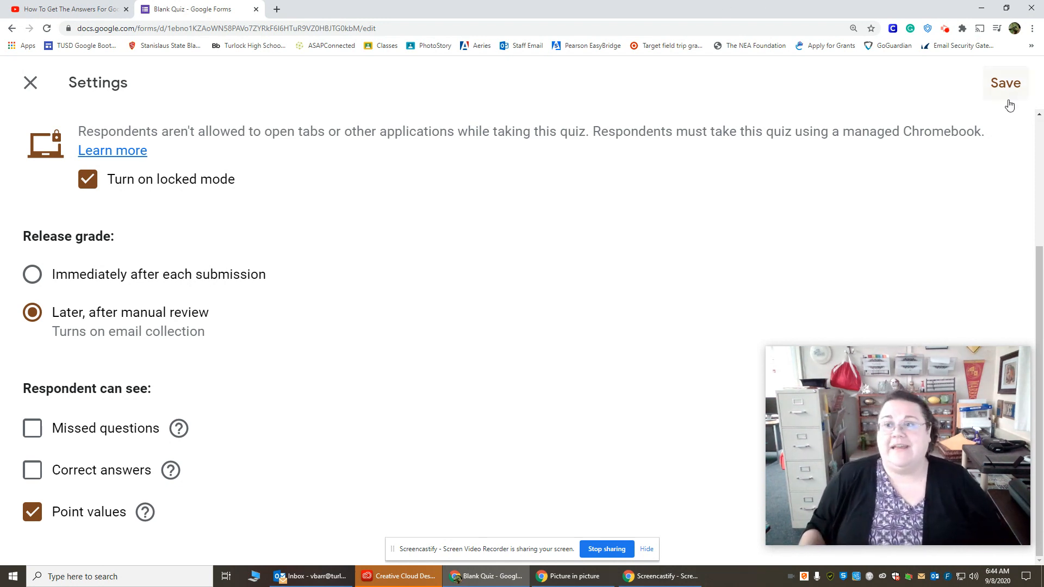
{"action": "left_click", "coordinate": [1006, 82]}
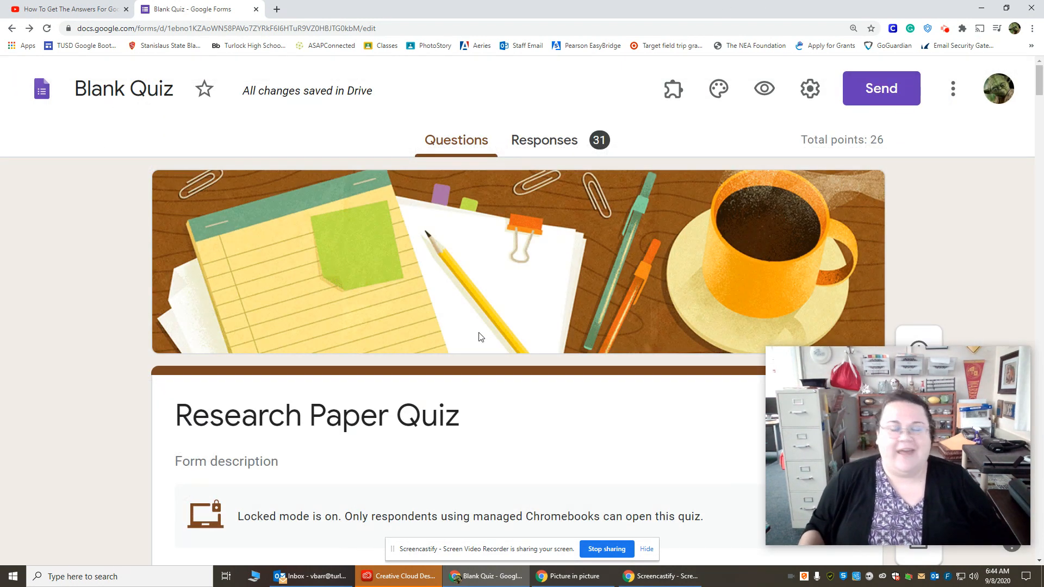
{"action": "scroll", "scroll_direction": "down", "scroll_amount": 3}
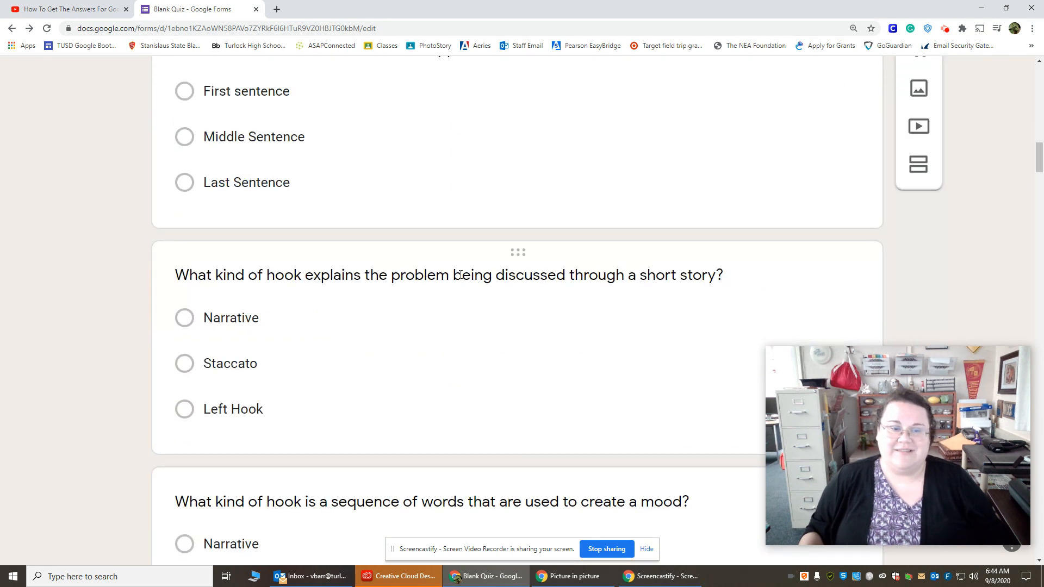